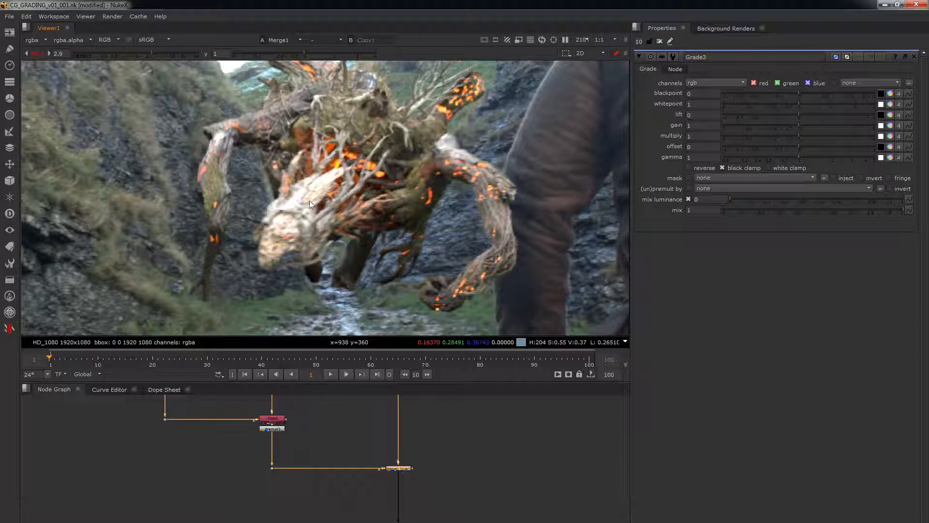
pyautogui.moveTo(358, 264)
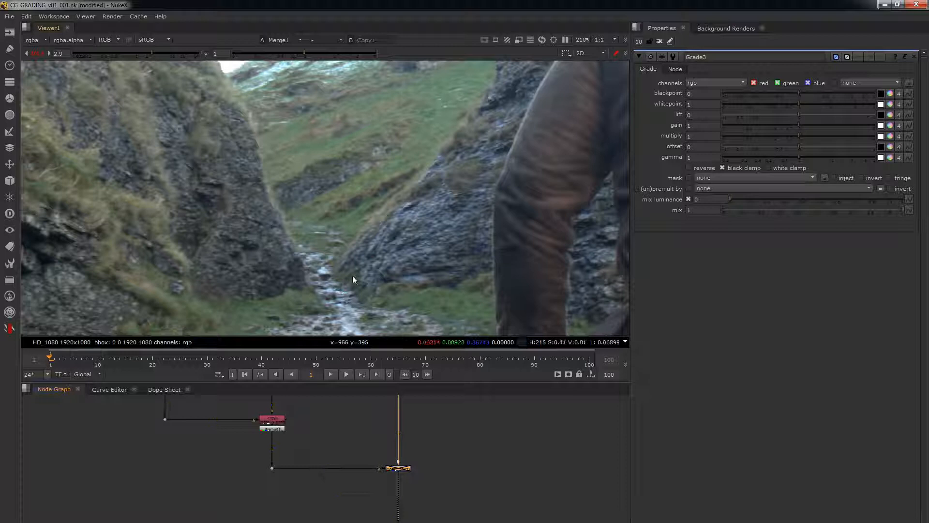
pyautogui.moveTo(366, 264)
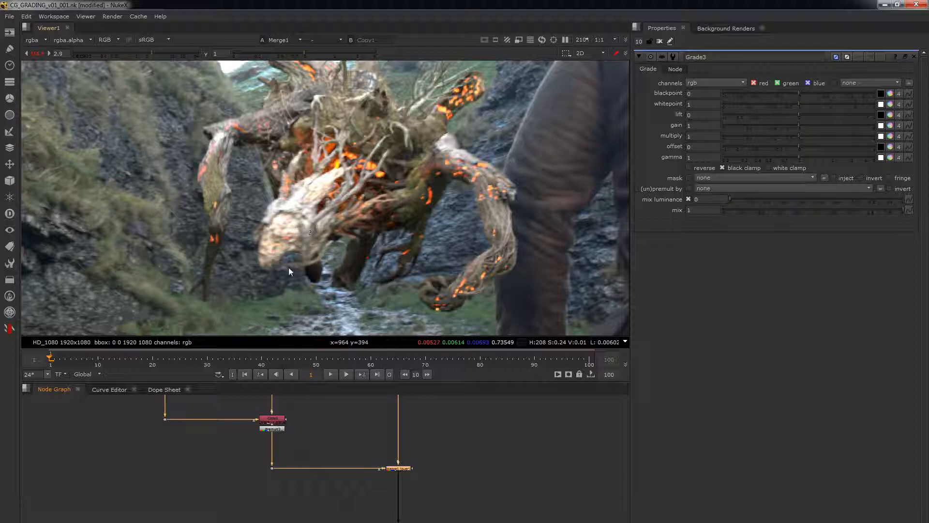
pyautogui.moveTo(331, 212)
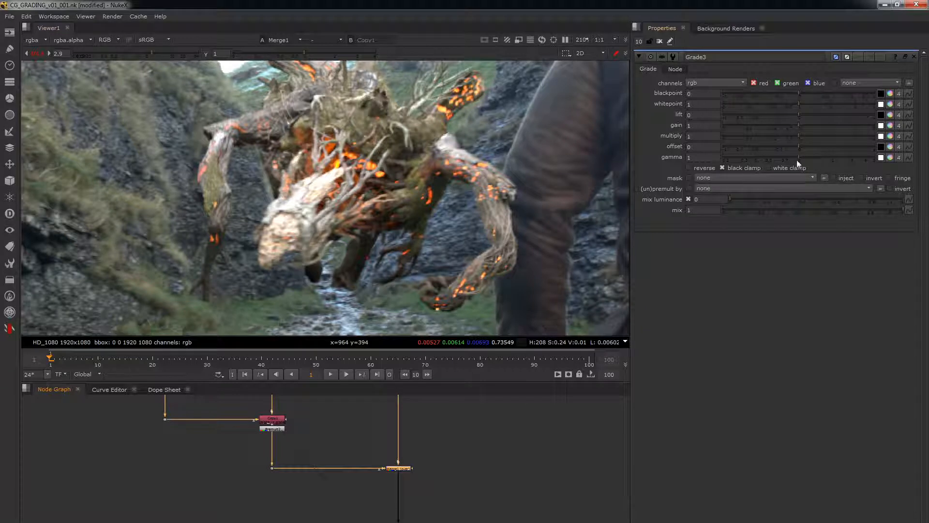
# Step: Lower the Grade3 gain to about 0.39 with gamma 1.12 to darken the monster
pyautogui.click(767, 168)
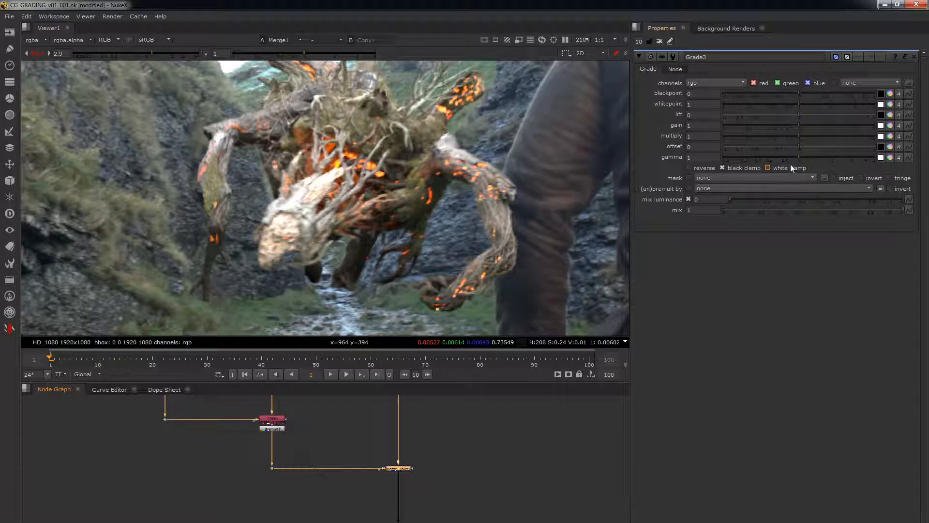
pyautogui.click(768, 168)
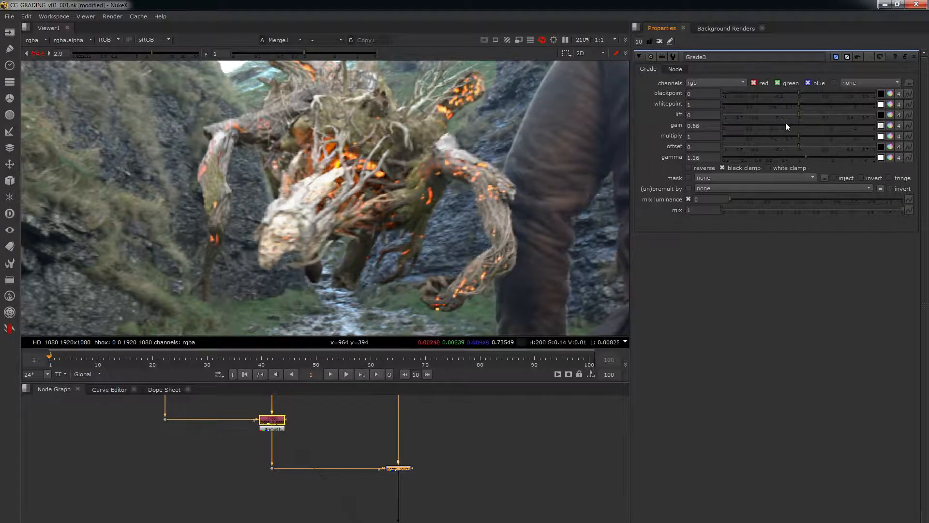
pyautogui.moveTo(770, 124); pyautogui.dragTo(728, 124)
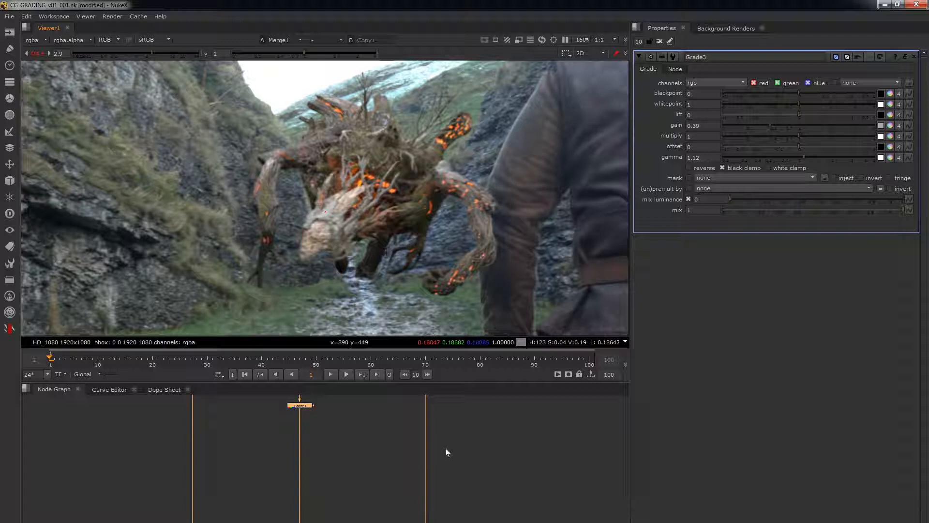
pyautogui.moveTo(434, 464)
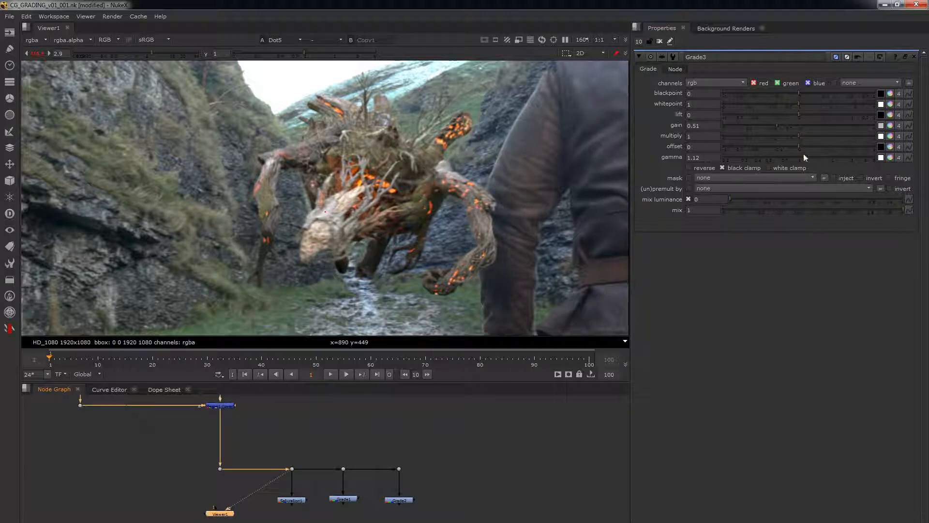
# Step: Raise the Grade3 gain back up to about 0.5 for a brighter match
pyautogui.moveTo(804, 126); pyautogui.dragTo(780, 126)
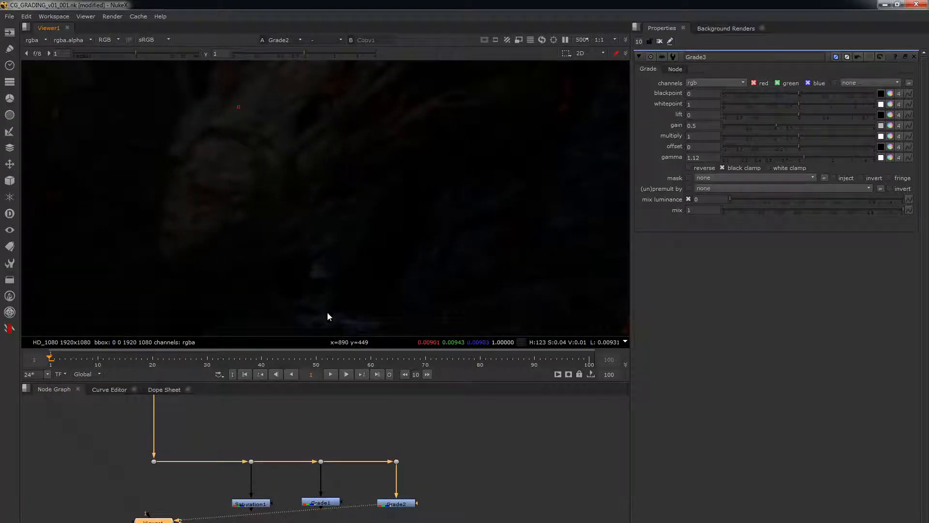
pyautogui.moveTo(223, 117)
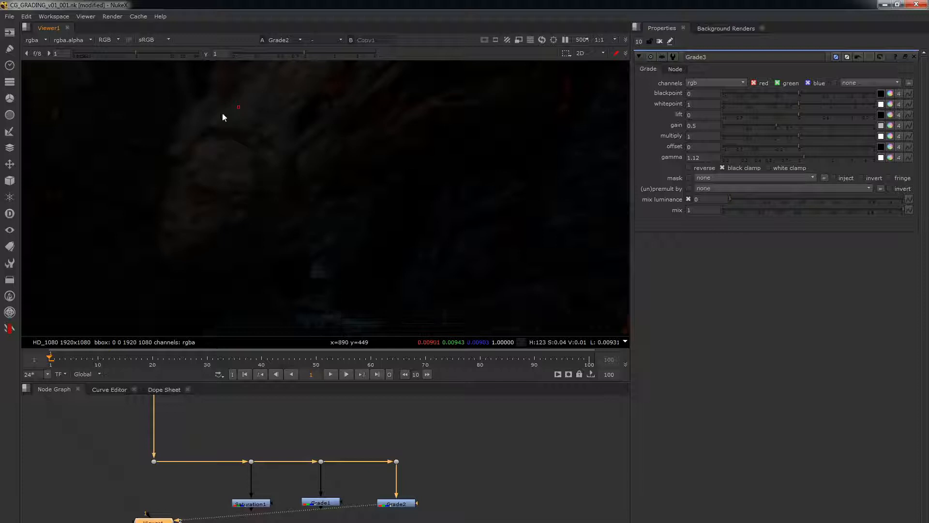
pyautogui.moveTo(234, 110)
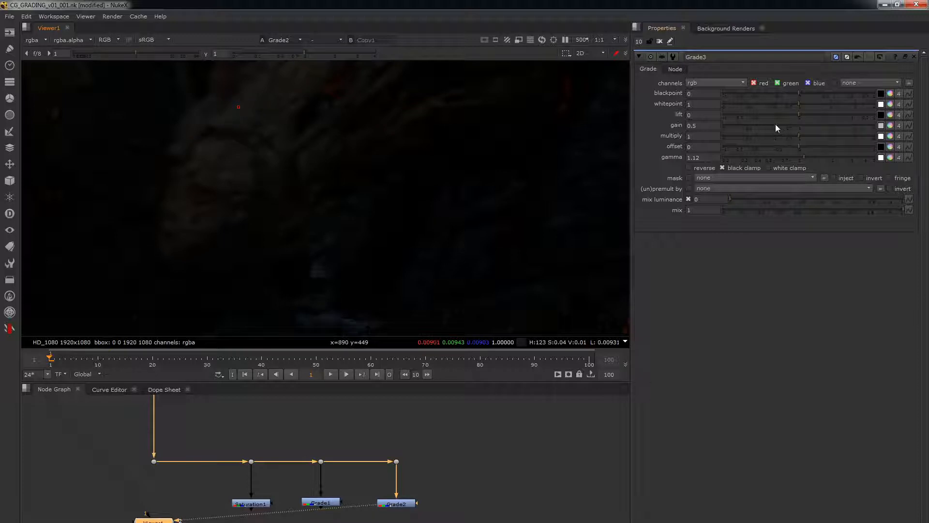
# Step: Lower the Grade3 gain to match the plate's blacks, settling near 0.32
pyautogui.moveTo(776, 125); pyautogui.dragTo(762, 125)
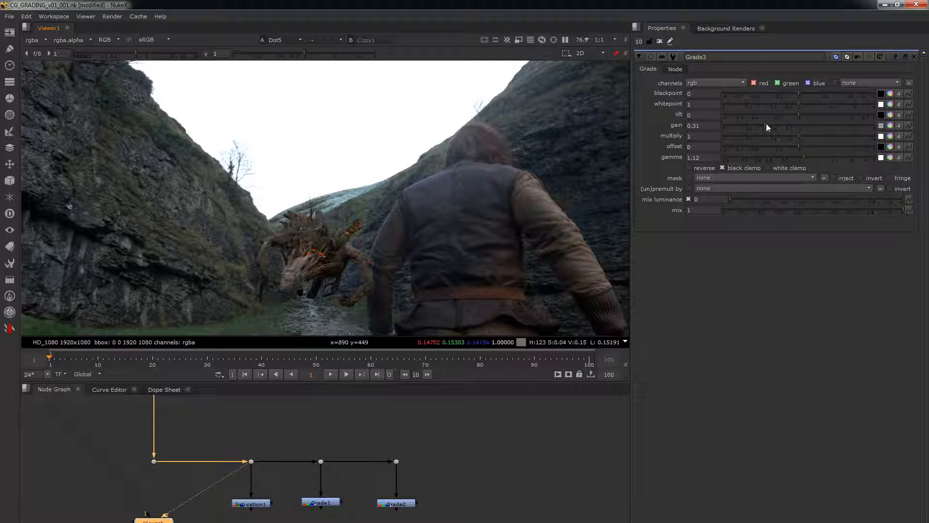
pyautogui.moveTo(766, 124); pyautogui.dragTo(770, 125)
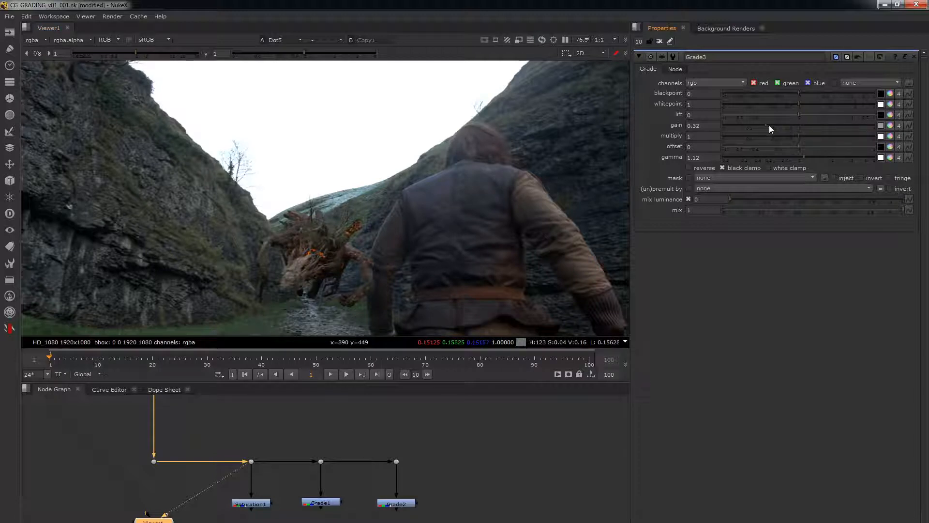
pyautogui.moveTo(674, 223)
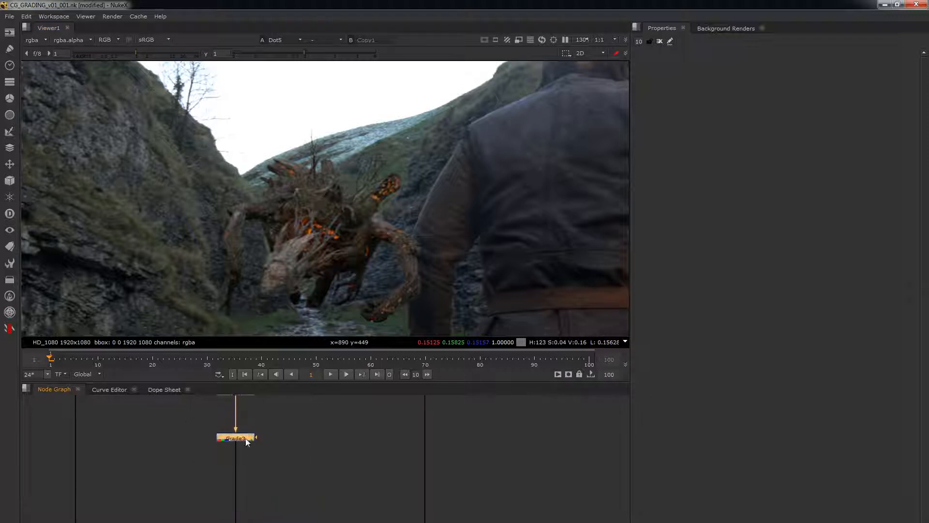
# Step: Bring up another node's settings from the Node Graph for editing
pyautogui.doubleClick(235, 438)
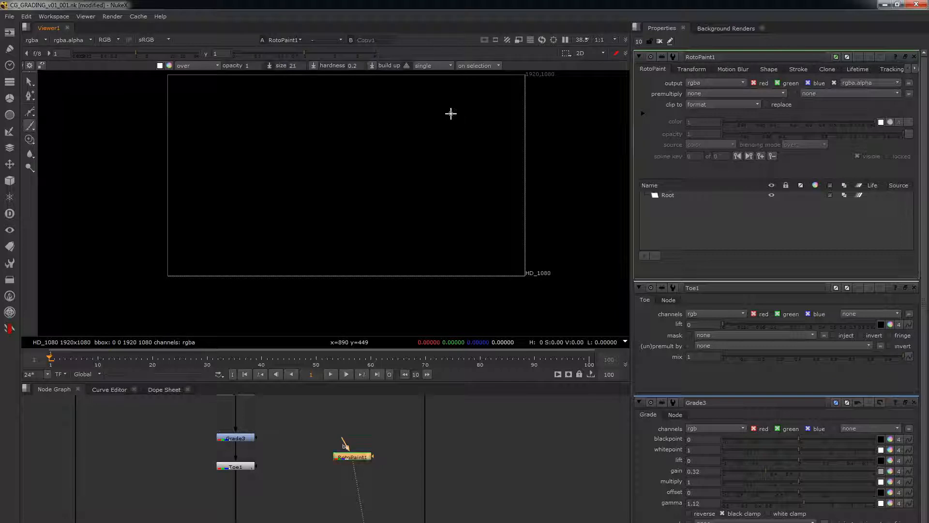
pyautogui.moveTo(301, 223); pyautogui.dragTo(449, 112)
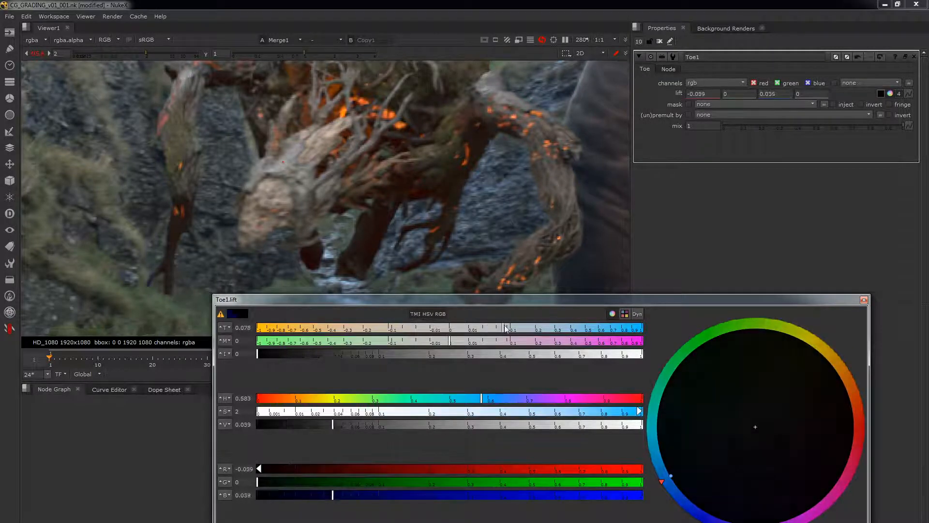
# Step: Reset the Toe1 lift RGB back to a neutral 0, removing the shadow tint
pyautogui.moveTo(670, 476); pyautogui.dragTo(706, 341)
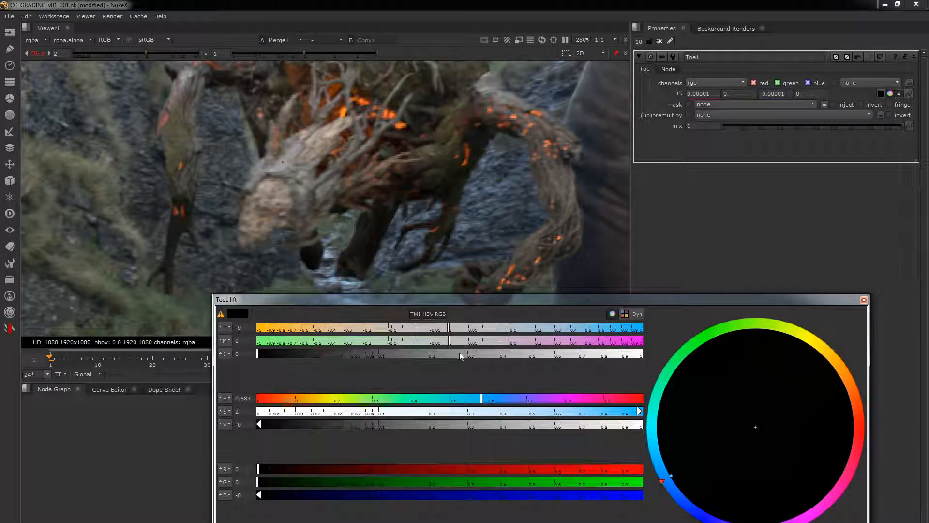
pyautogui.moveTo(463, 365)
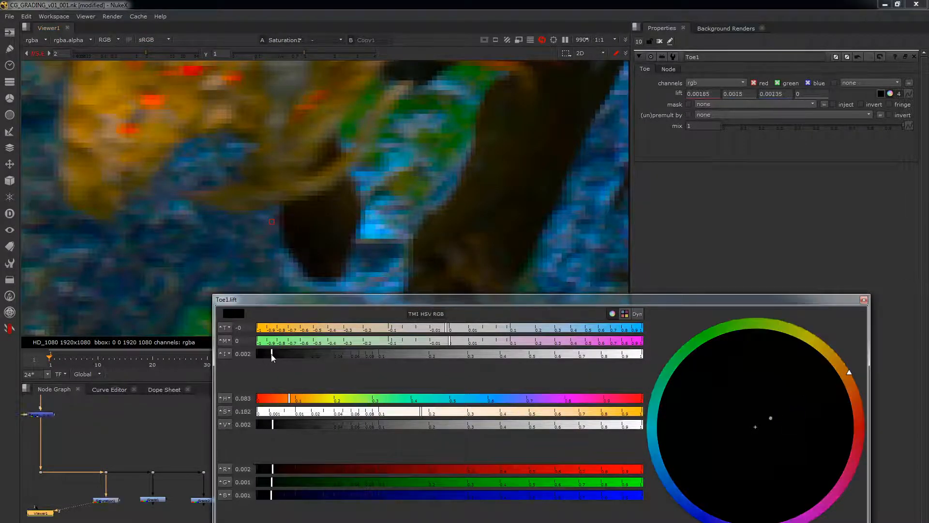
# Step: Raise the Toe1 lift slightly with a cool bluish bias matching the plate's shadows
pyautogui.moveTo(273, 354); pyautogui.dragTo(312, 354)
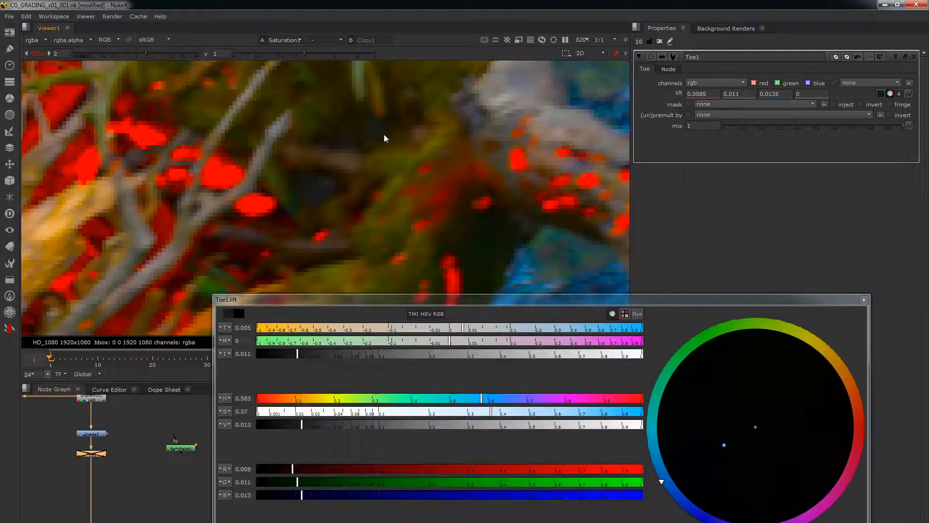
pyautogui.moveTo(302, 353); pyautogui.dragTo(323, 354)
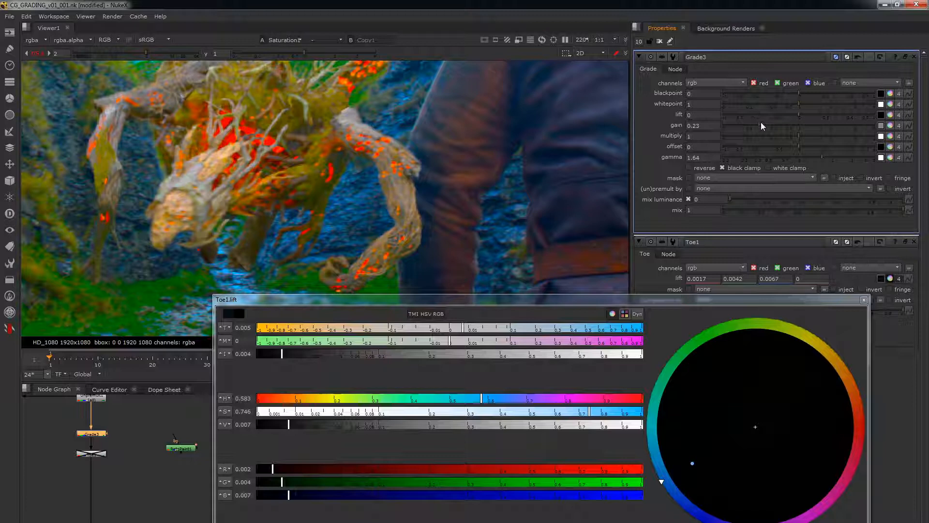
# Step: Drop the Grade3 gain to 0.07 and rebalance the Toe1 lift near 0.005, 0.006, 0.007
pyautogui.moveTo(763, 125); pyautogui.dragTo(741, 125)
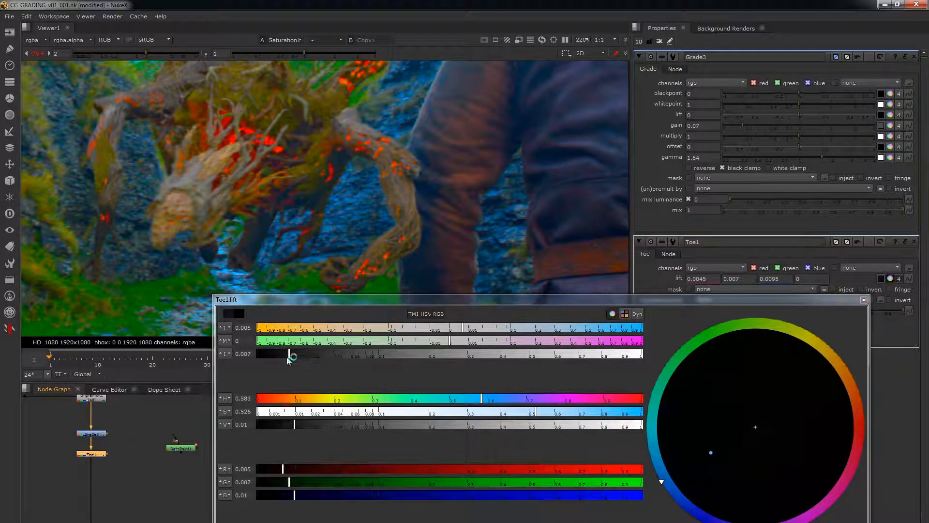
pyautogui.moveTo(290, 355); pyautogui.dragTo(310, 354)
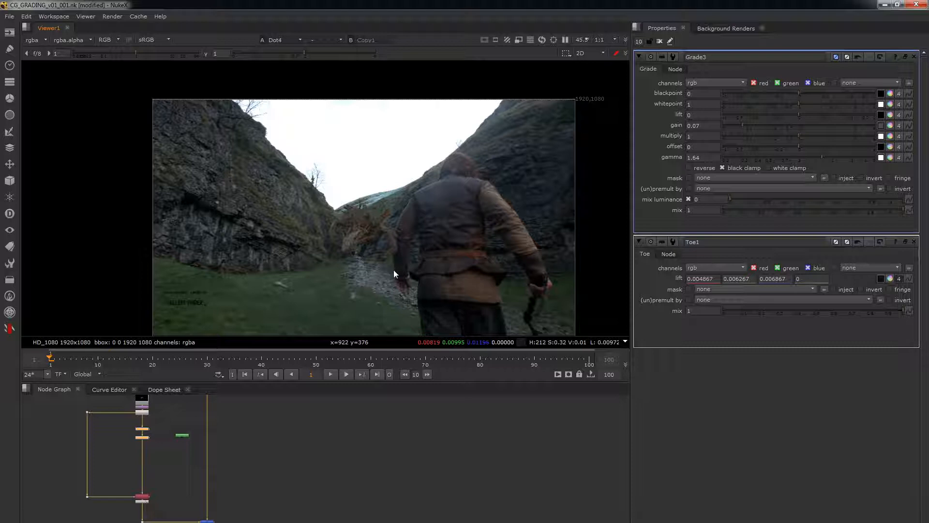
pyautogui.moveTo(371, 263)
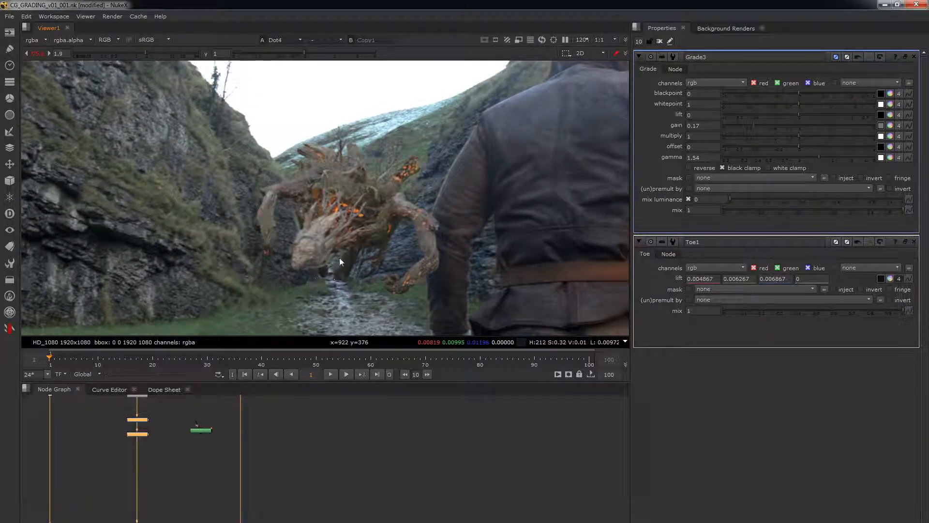
pyautogui.moveTo(343, 255)
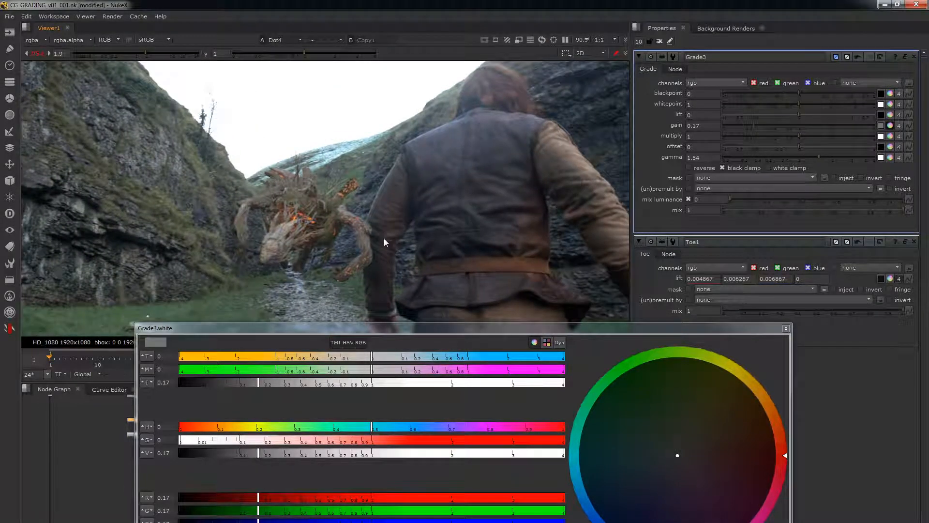
pyautogui.moveTo(495, 83)
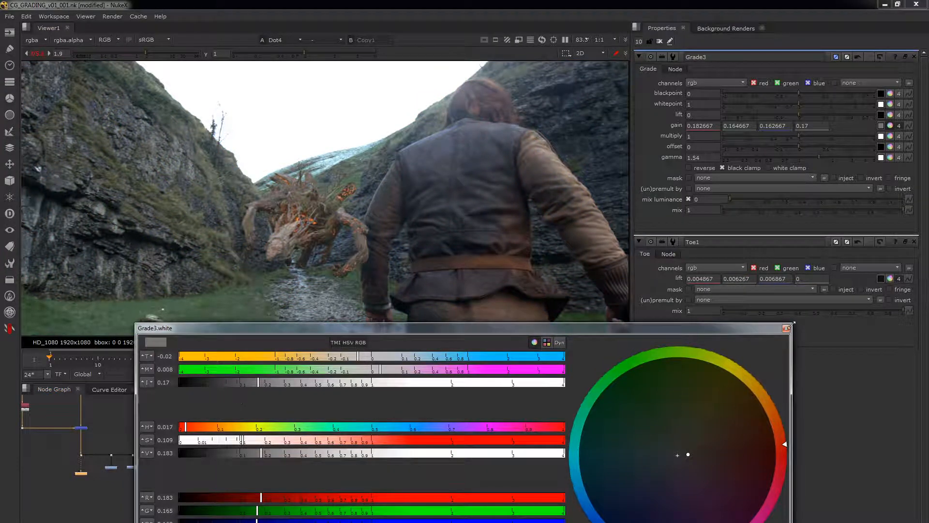
# Step: Warm the Grade3 gain per channel to about 0.185 red, 0.165 green, 0.161 blue
pyautogui.click(788, 328)
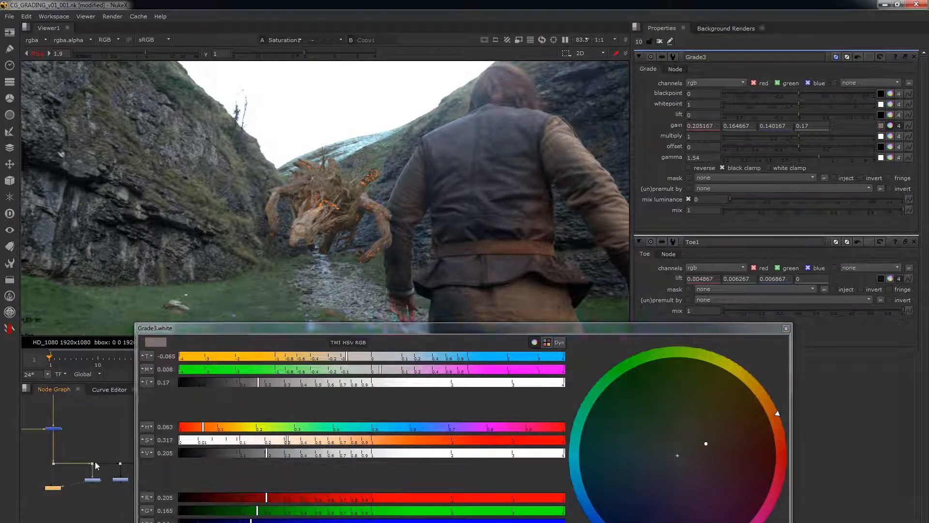
pyautogui.moveTo(346, 356); pyautogui.dragTo(355, 356)
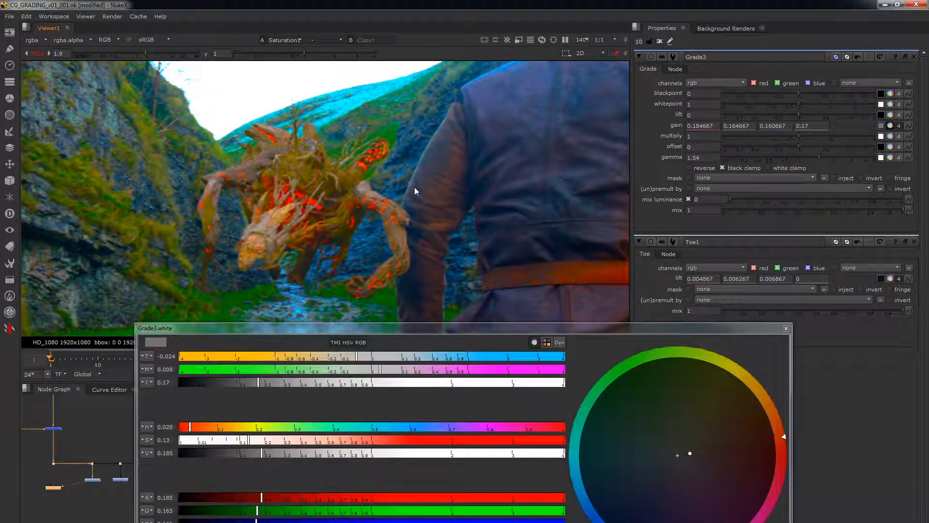
pyautogui.moveTo(395, 239)
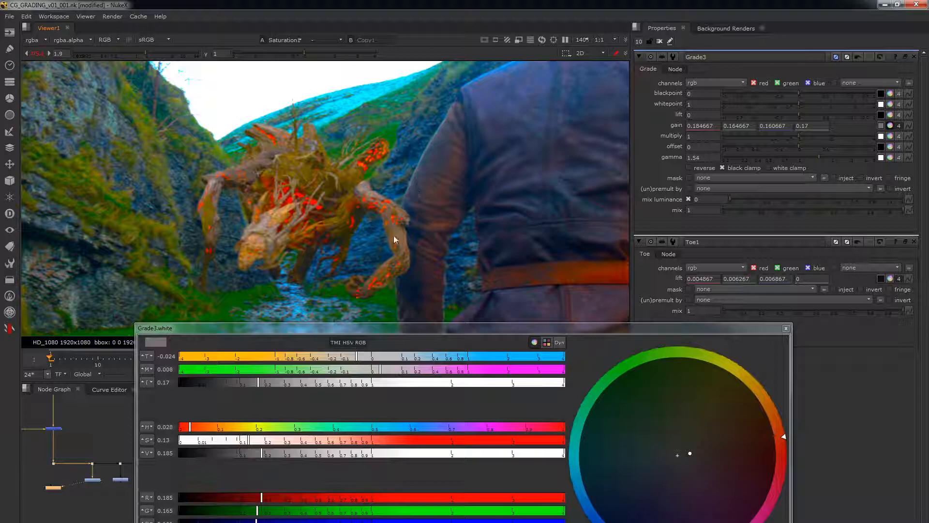